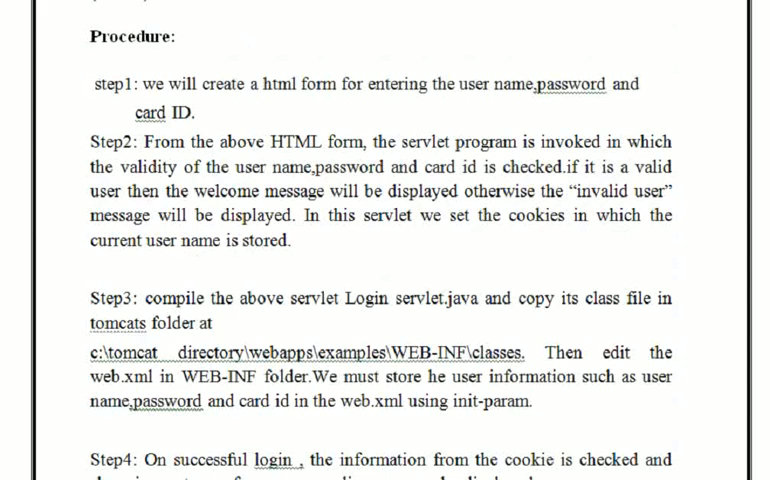
Scroll the PDF down from the Procedure section to the Server.java listing
scroll(down, 3)
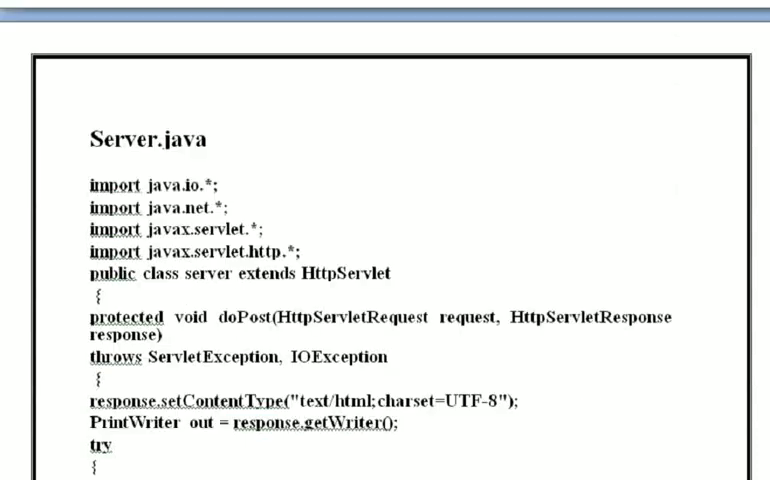
Read through the Server.java and Success.java listings down to the start of In.html, clearing a stray text selection
scroll(down, 3)
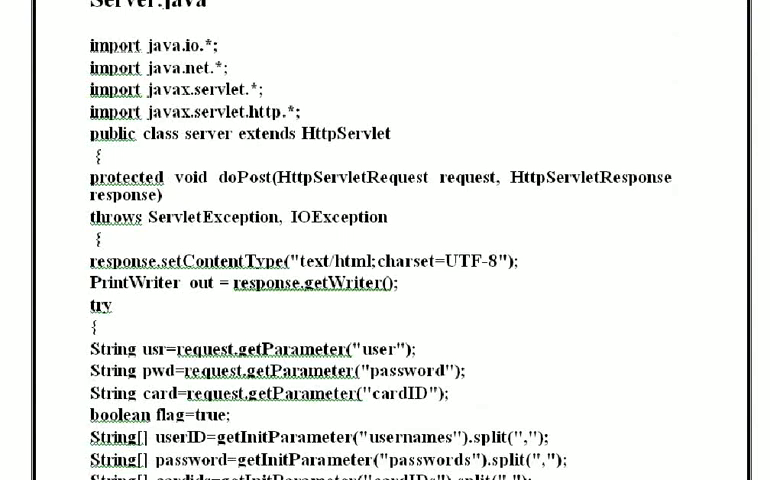
scroll(down, 3)
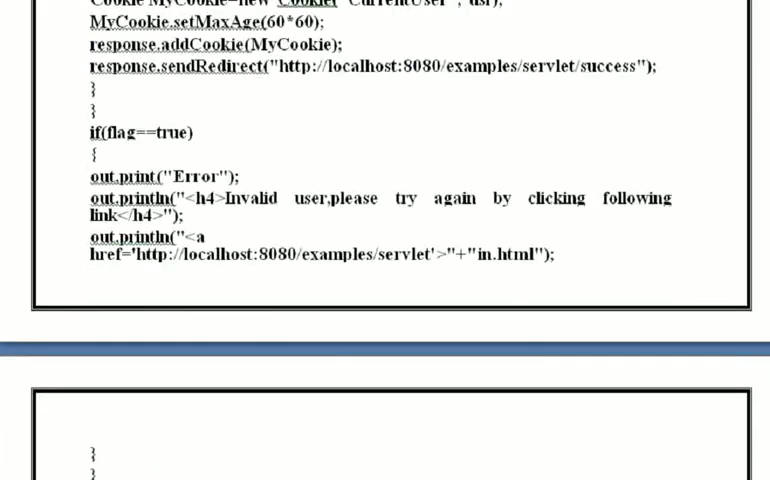
scroll(down, 3)
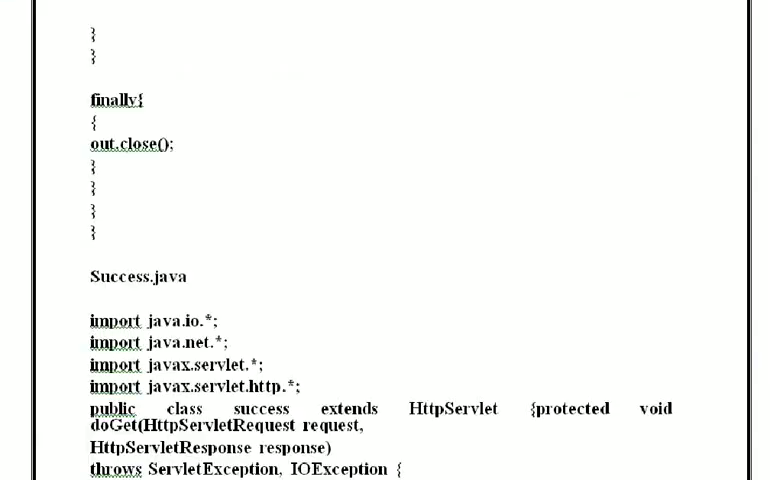
scroll(down, 3)
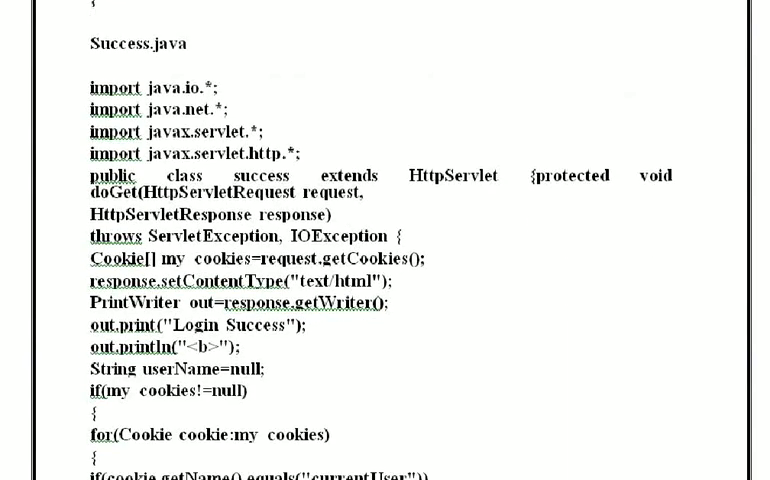
scroll(down, 3)
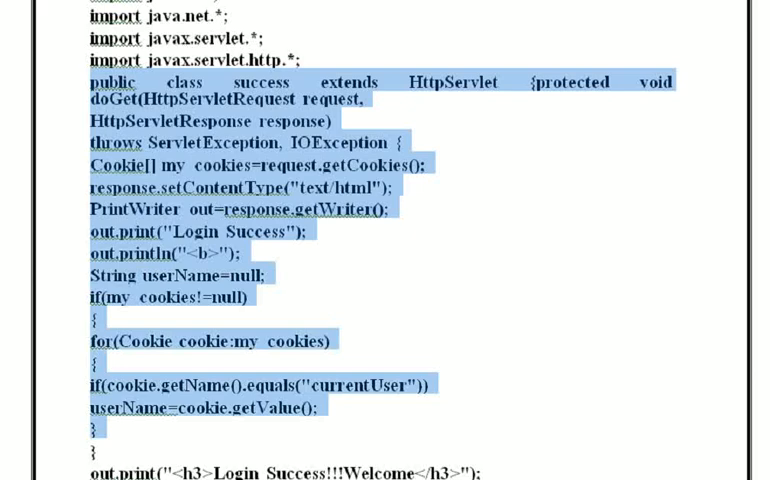
scroll(down, 3)
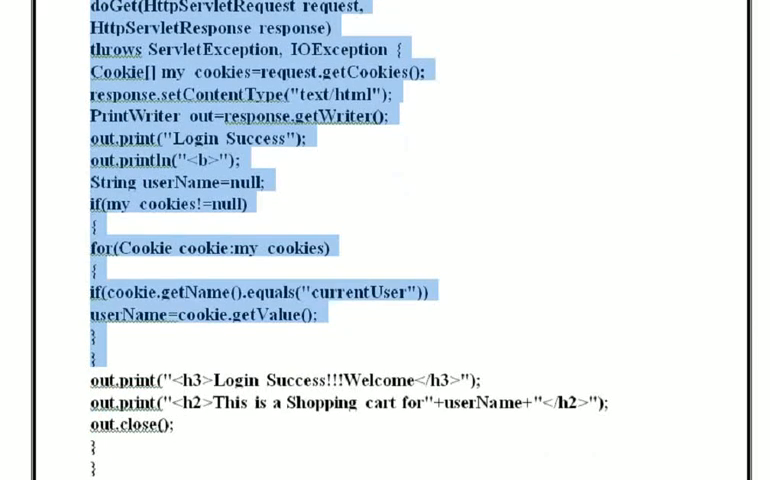
click(180, 422)
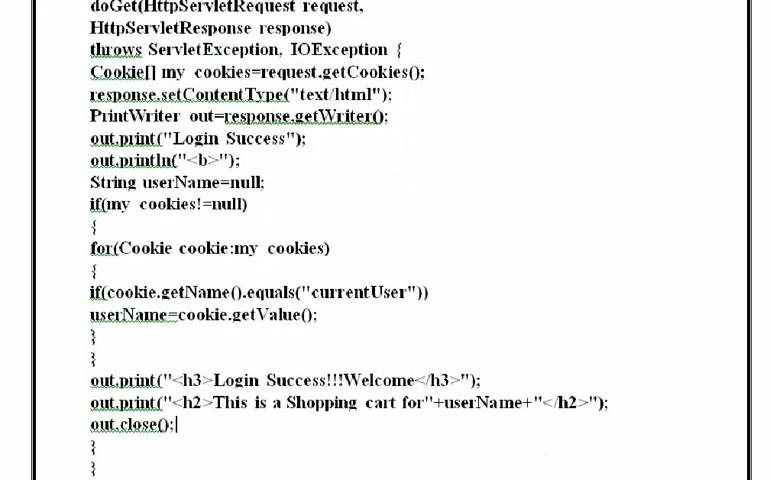
scroll(down, 3)
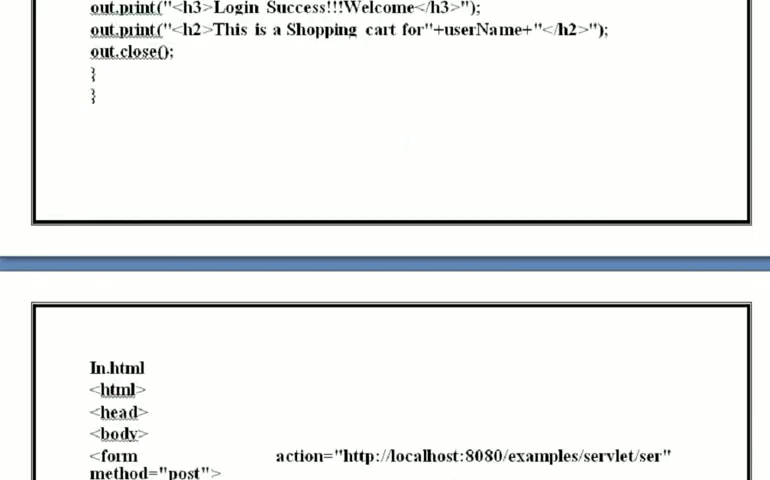
Read the In.html login form code and the sample Login Success output
scroll(down, 3)
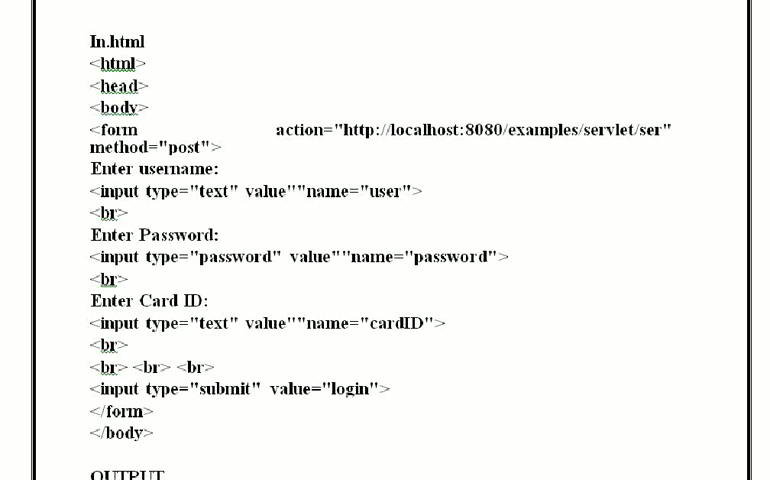
scroll(down, 3)
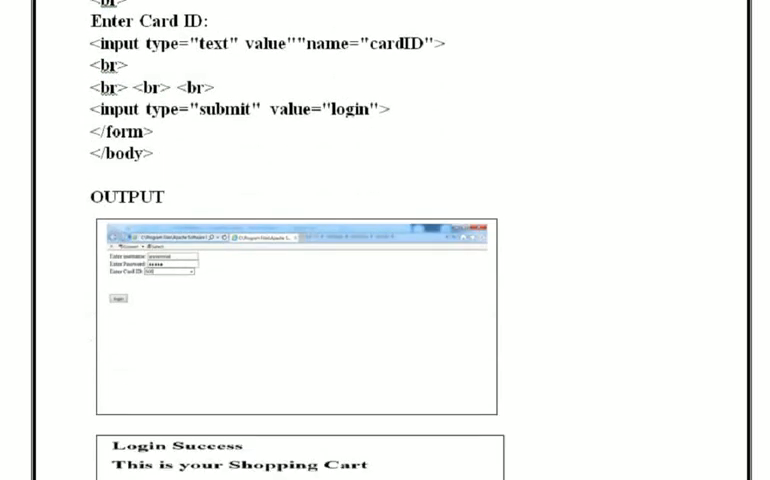
scroll(down, 3)
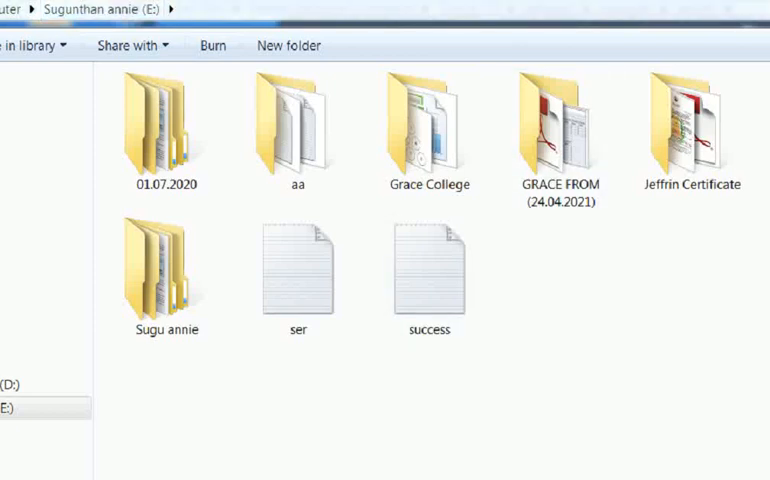
Select the ser source file and begin a javac -classpath command in the Command Prompt
click(298, 280)
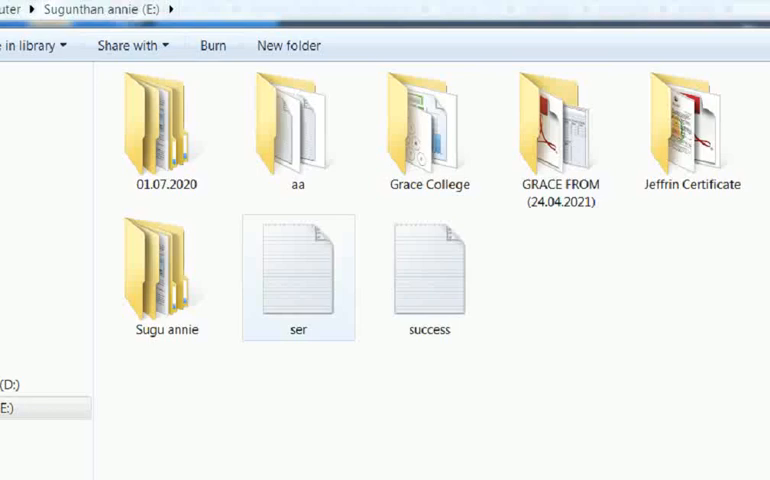
click(540, 390)
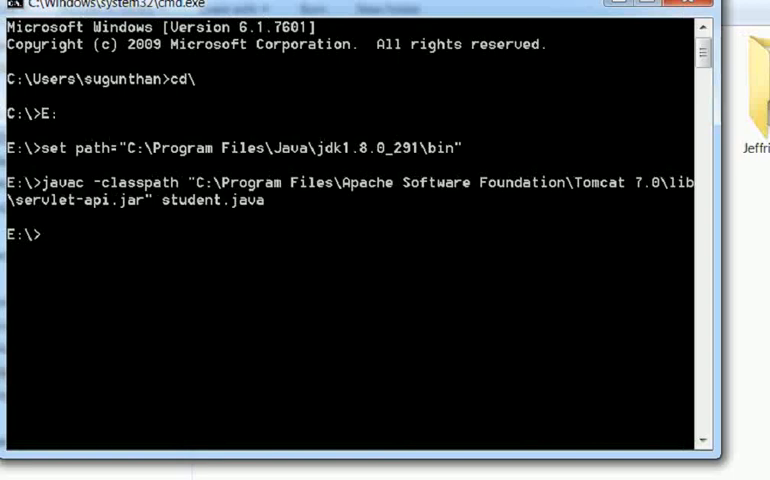
text(javac)
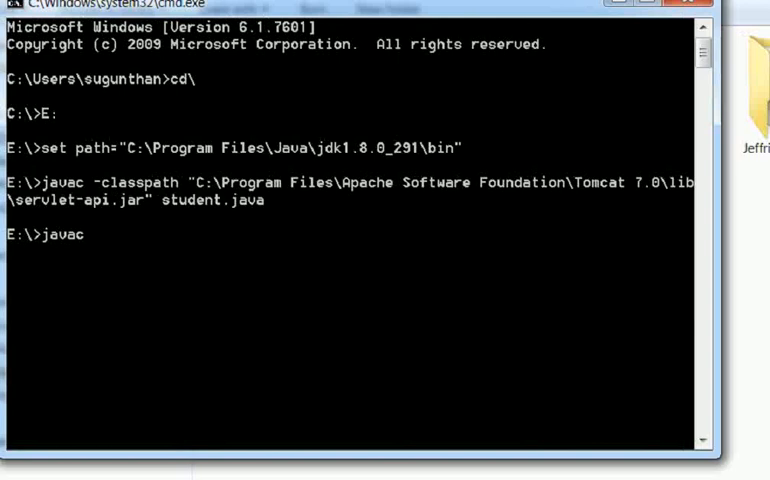
text(-classpath)
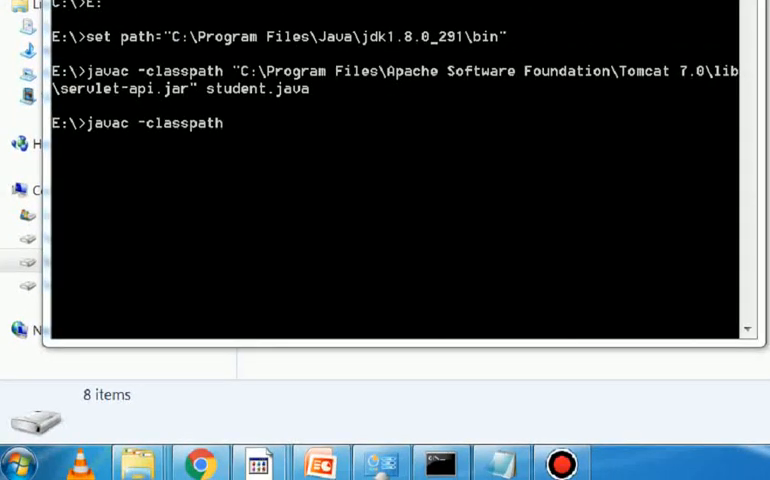
click(22, 458)
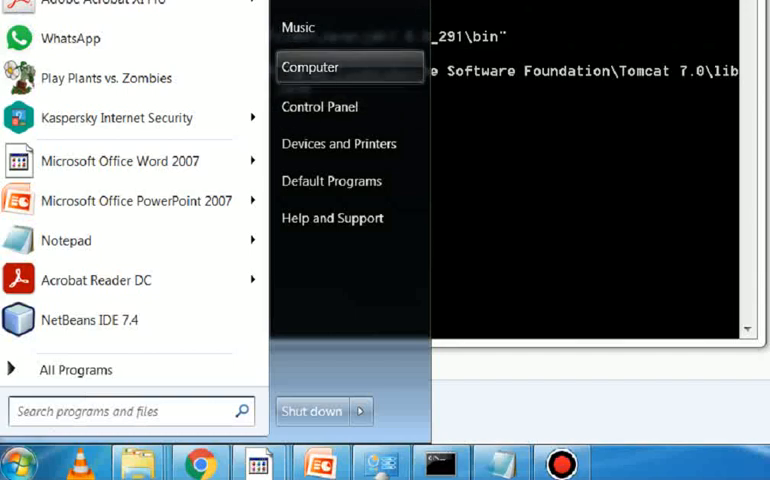
Bring the Command Prompt with the unfinished javac -classpath command back to the front
click(312, 68)
text(javac -classpath)
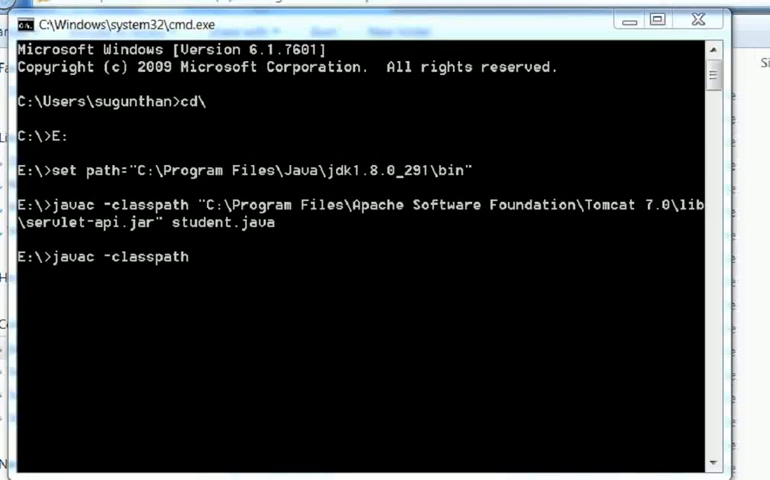
Compile ser.java with javac against Tomcat 7.0's lib\servlet-api.jar classpath
text(")
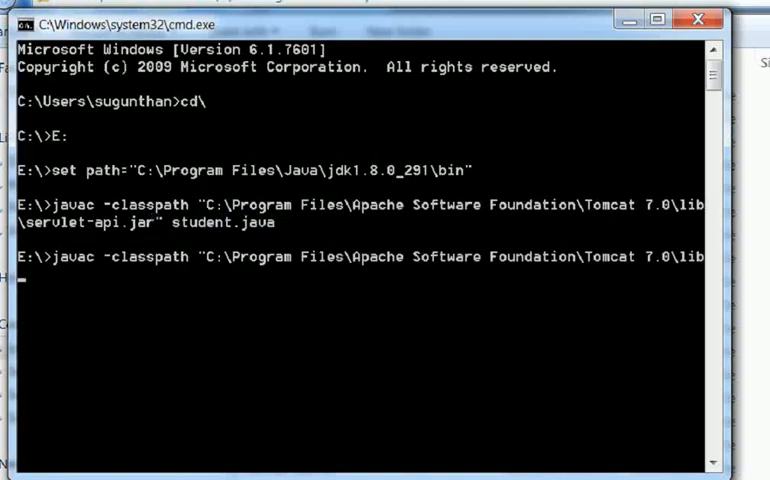
text(\ser)
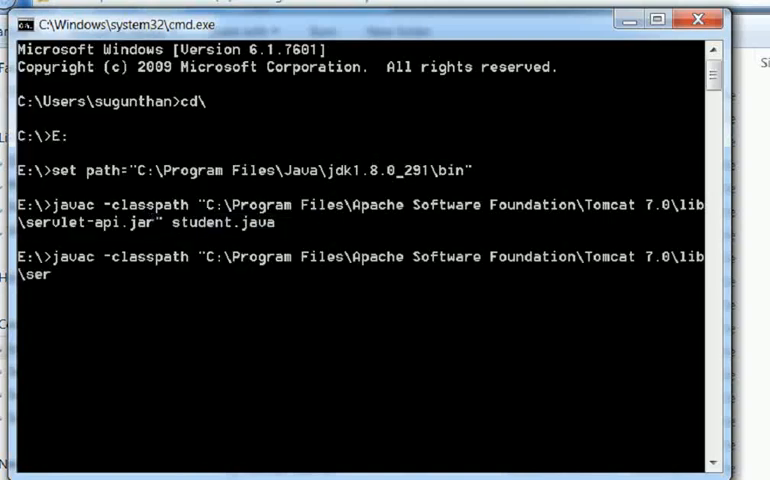
text(vlet-ap)
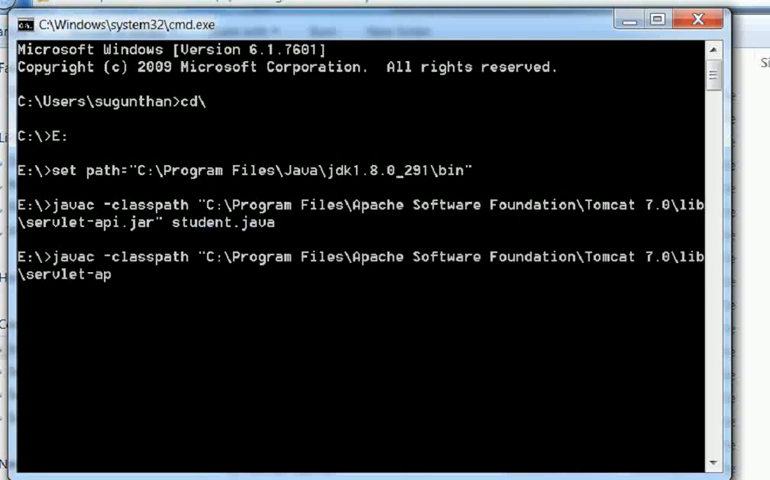
text(i.jar)
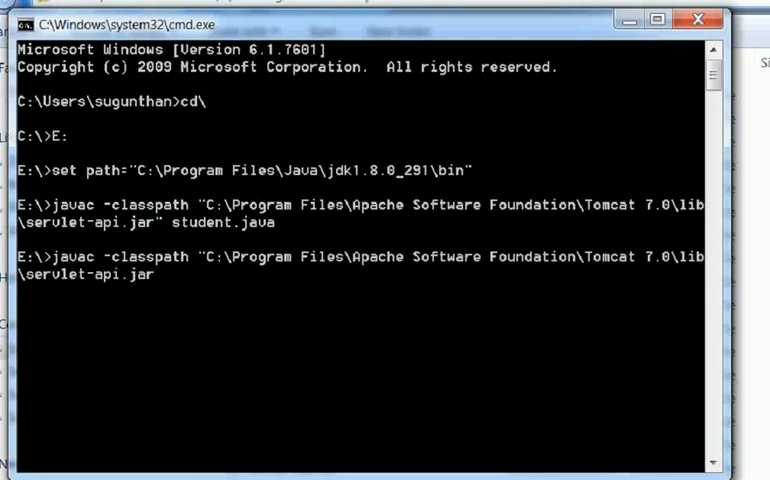
text(")
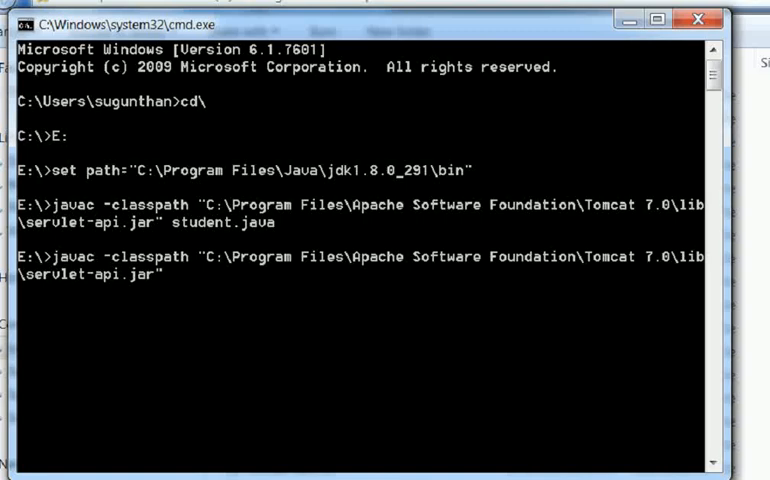
text(ser)
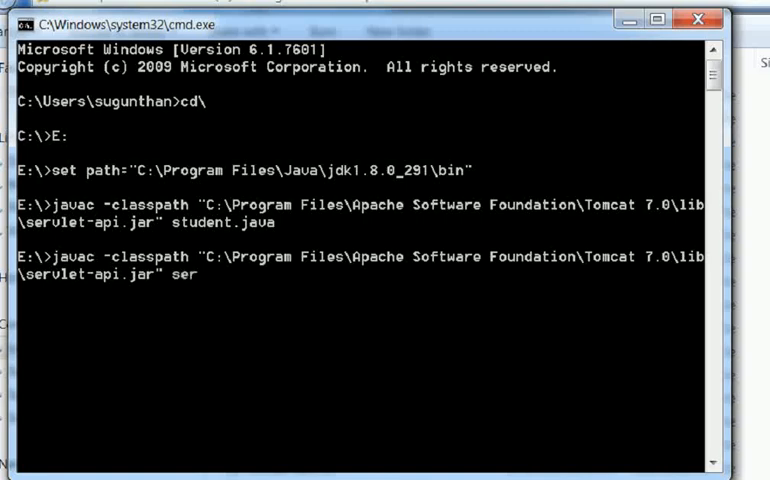
text(.java)
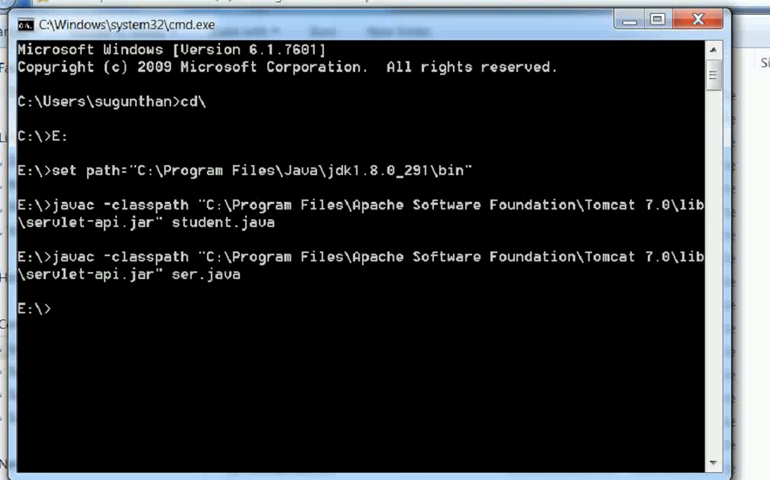
Compile success.java with javac against the same servlet-api.jar classpath
text(javac -classpath)
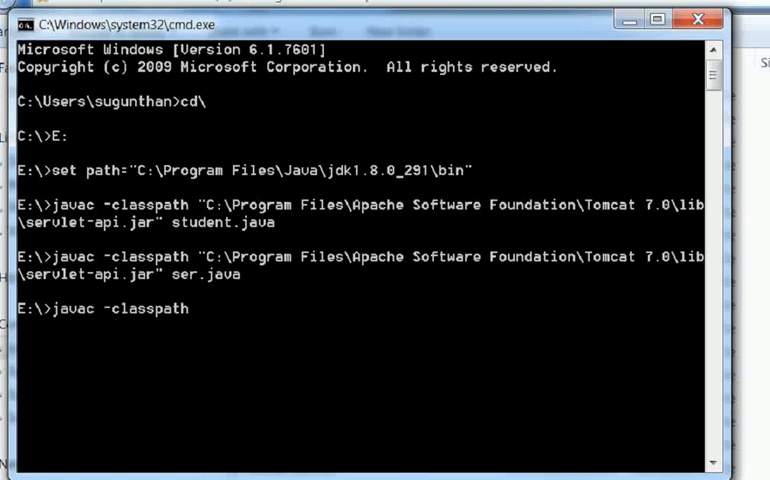
text(")
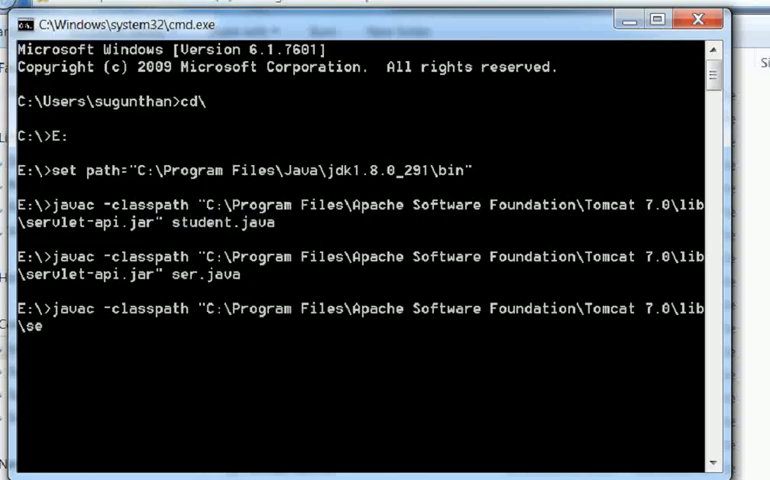
text(rvlet-a)
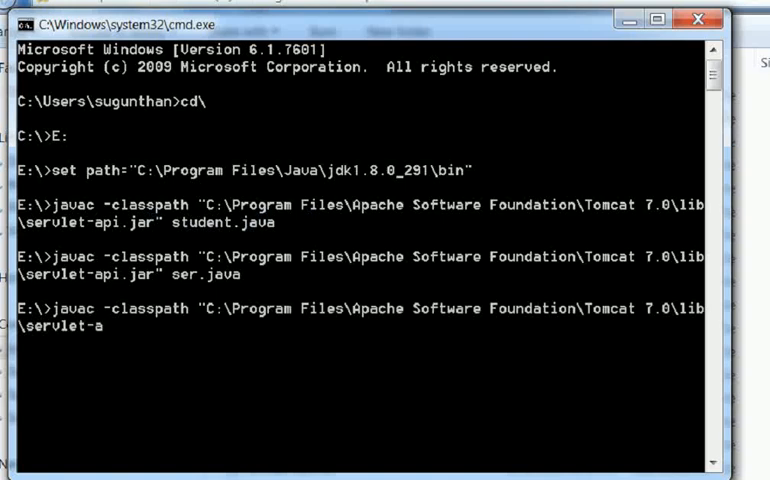
text(pi.jar)
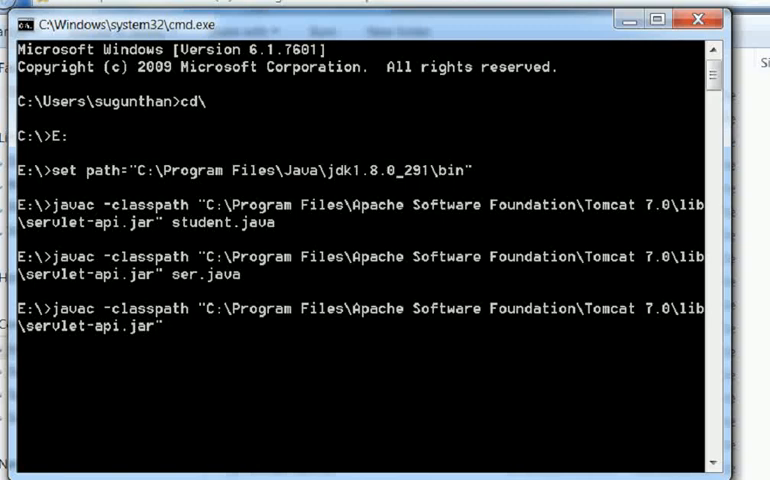
text(succ)
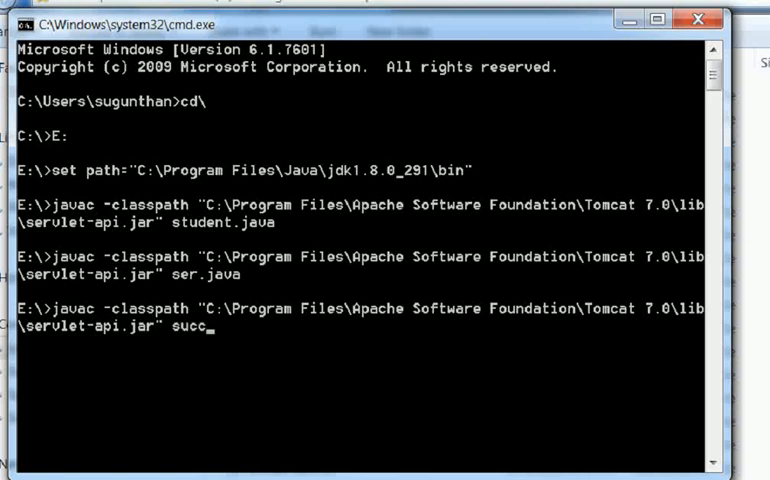
text(ess.jav)
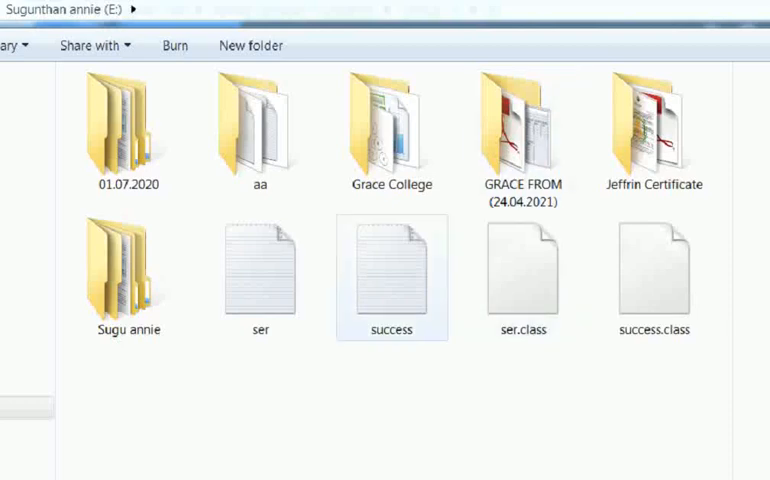
Select ser.class and success.class on drive E and copy them
click(522, 278)
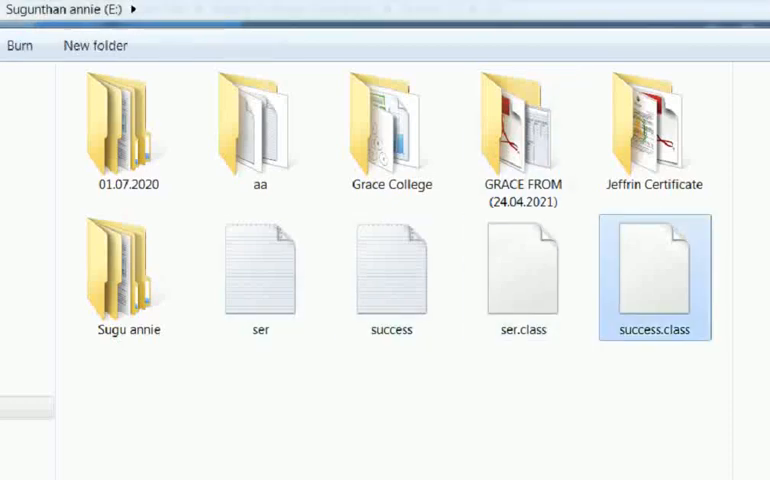
right_click(524, 278)
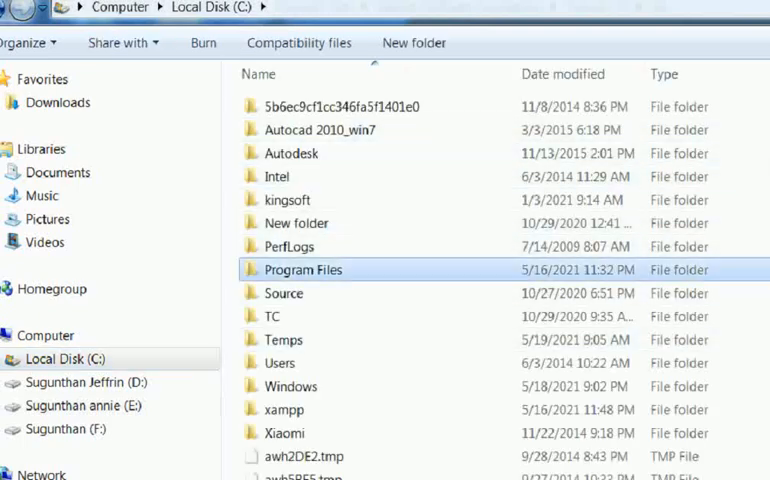
Paste both class files into Tomcat 7.0\webapps\examples\WEB-INF\classes, replacing the older ser.class
double_click(304, 268)
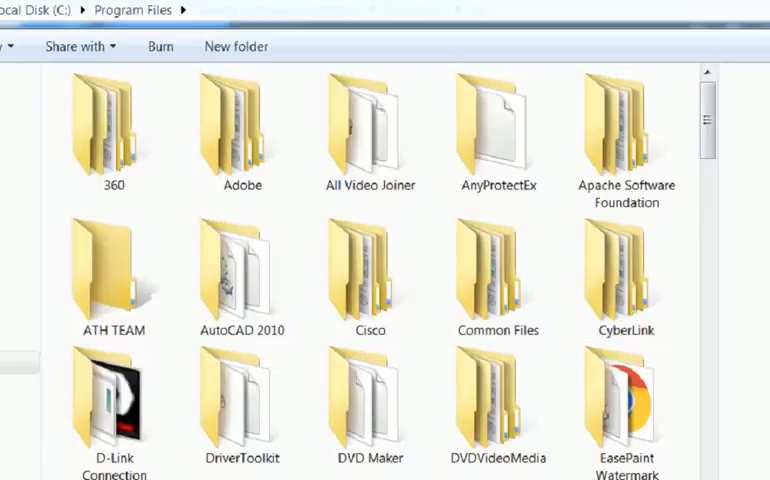
double_click(624, 120)
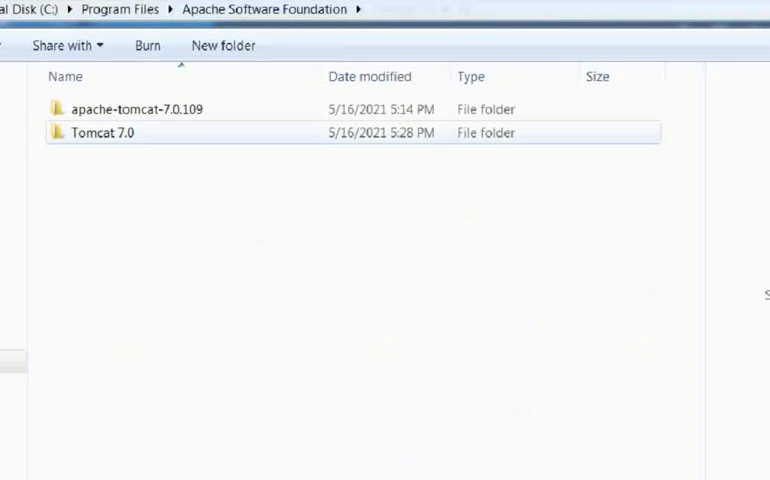
double_click(96, 132)
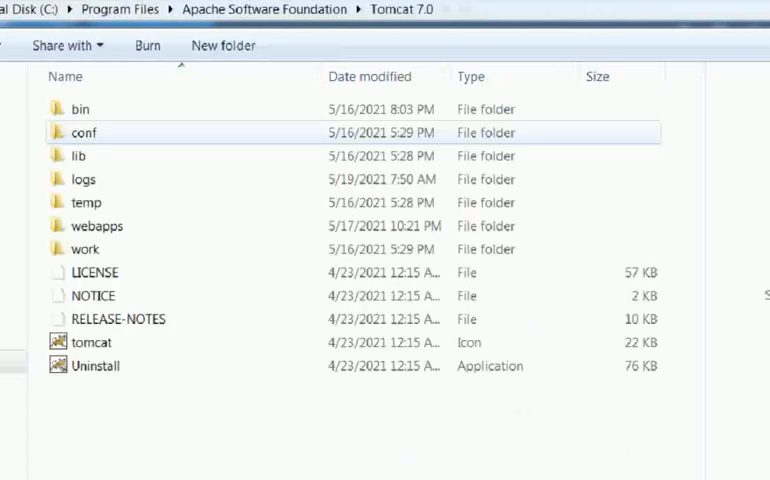
click(96, 224)
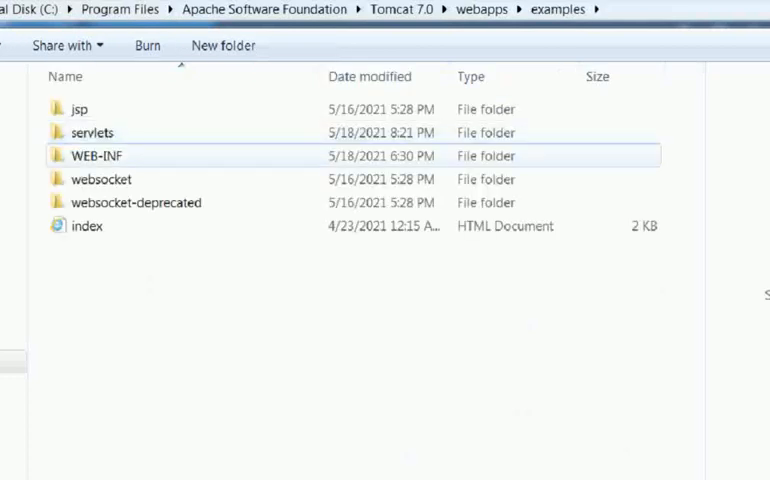
double_click(92, 156)
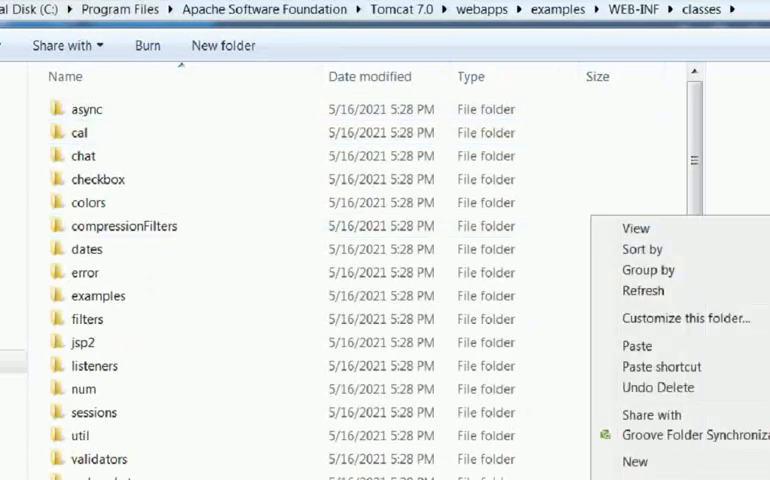
click(636, 344)
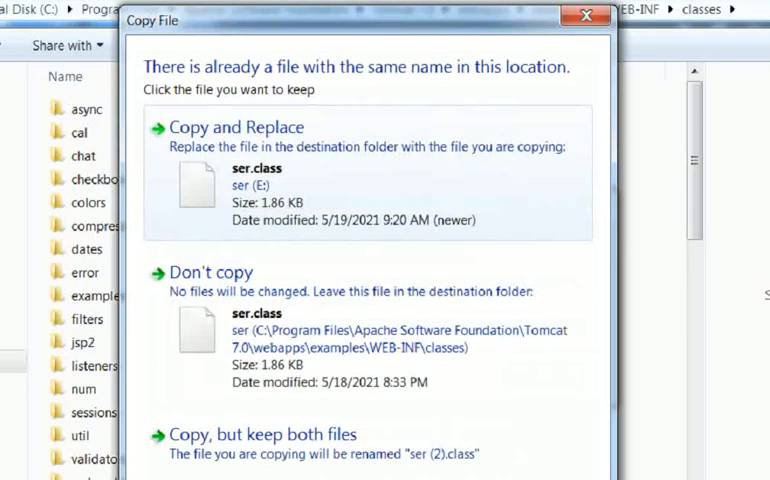
click(236, 128)
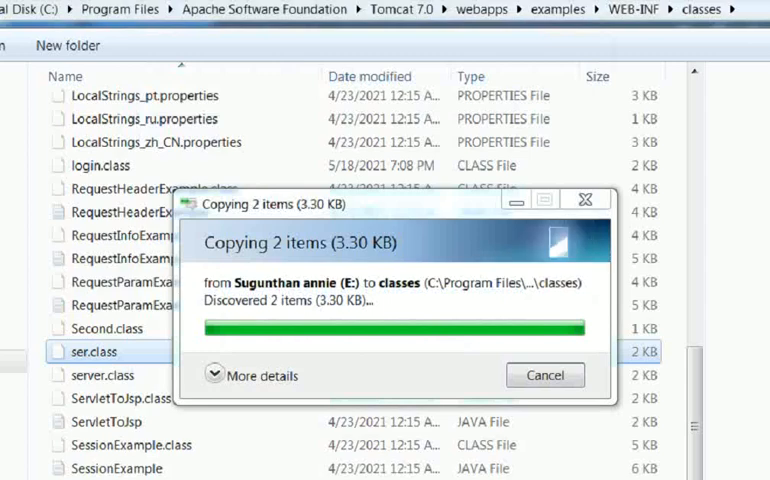
mouse_move(140, 212)
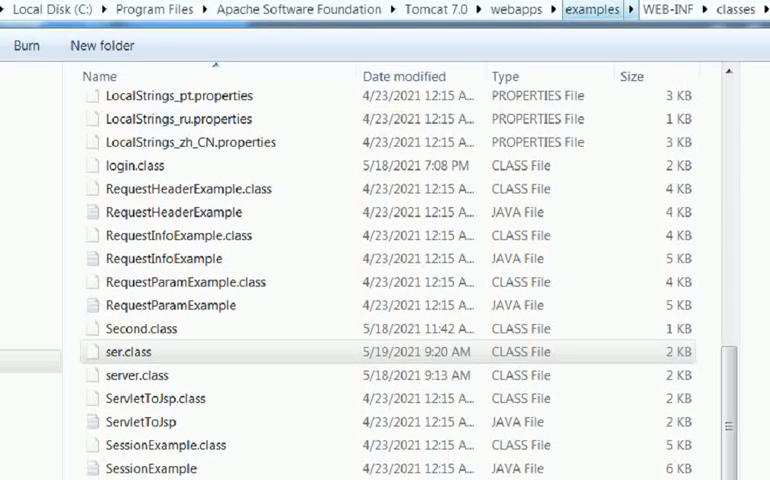
Open the examples WEB-INF web.xml descriptor in Notepad
click(600, 12)
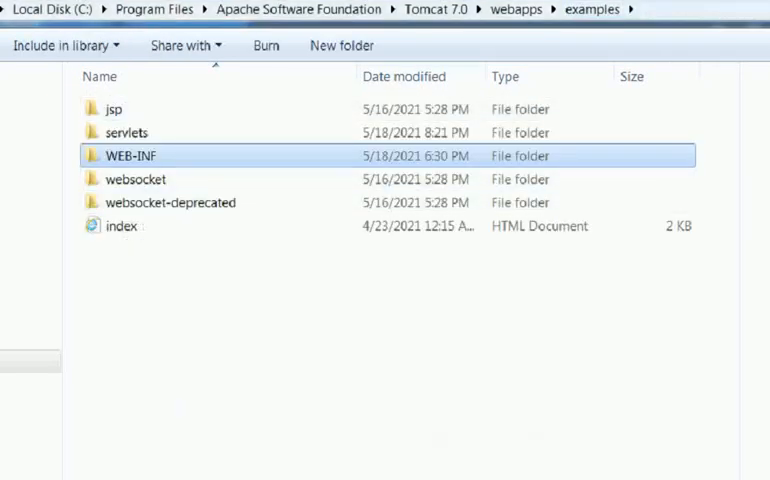
double_click(132, 156)
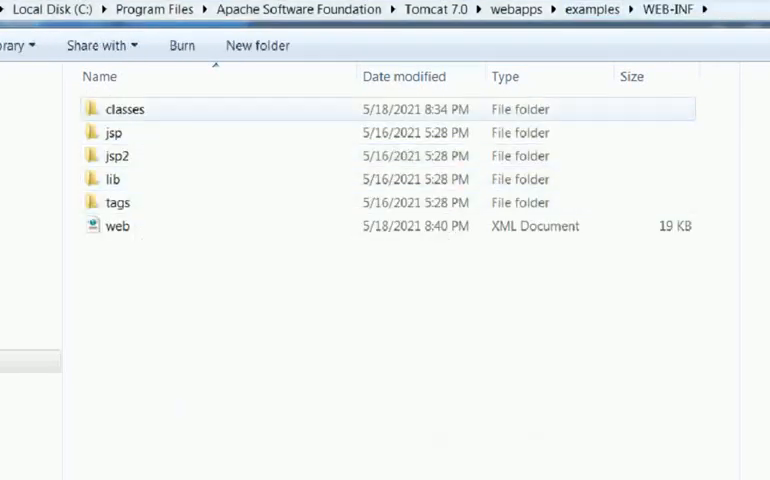
click(116, 224)
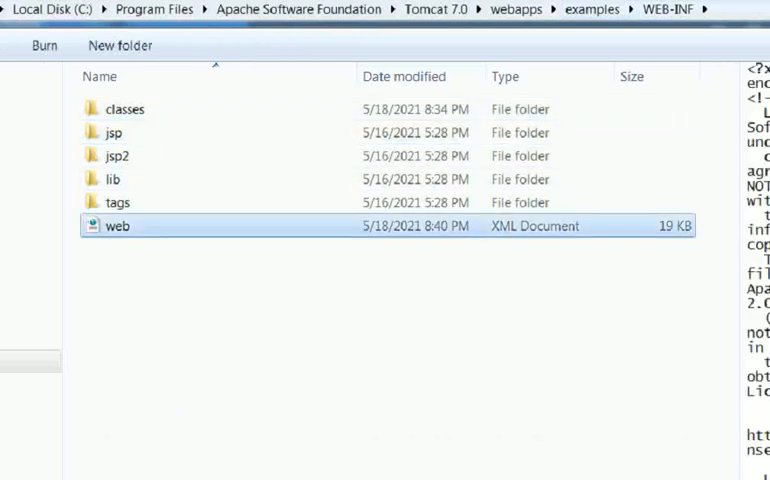
right_click(116, 224)
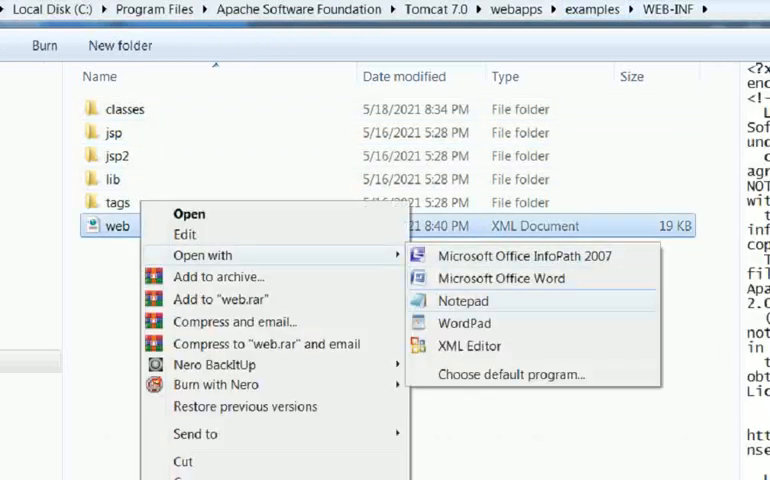
click(464, 300)
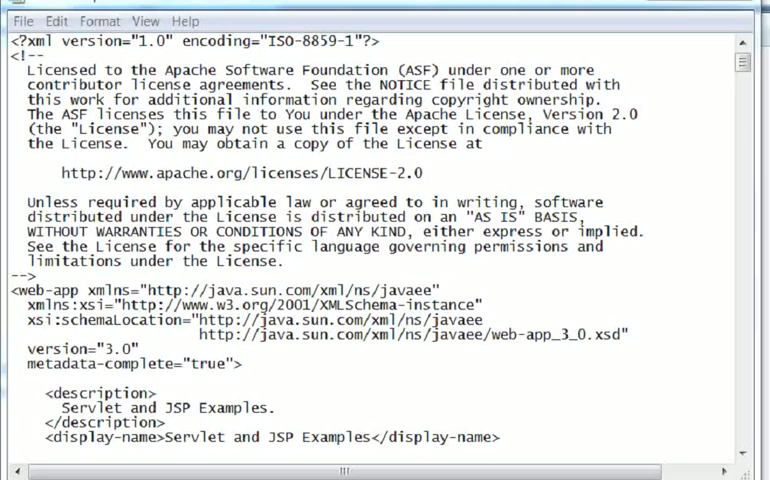
Check the ser and success servlet mappings and in.html welcome file in web.xml, then close it
scroll(down, 3)
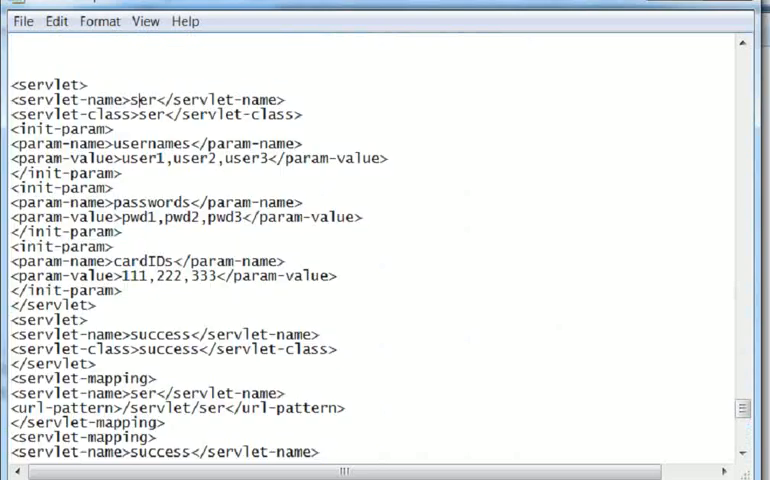
double_click(152, 114)
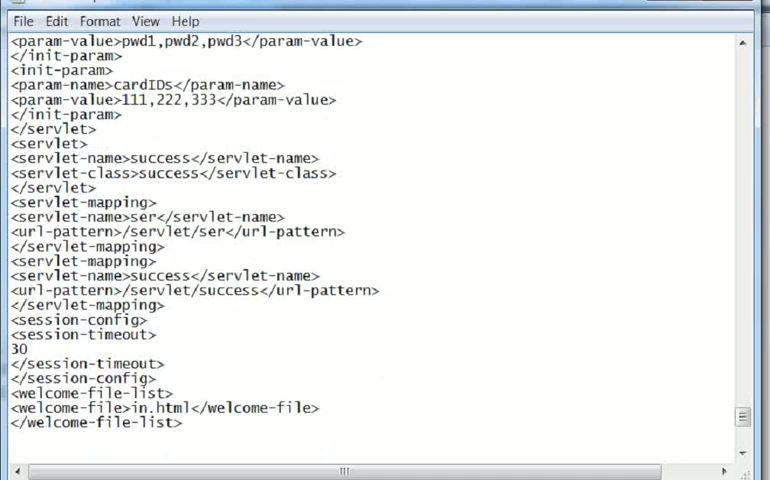
click(154, 334)
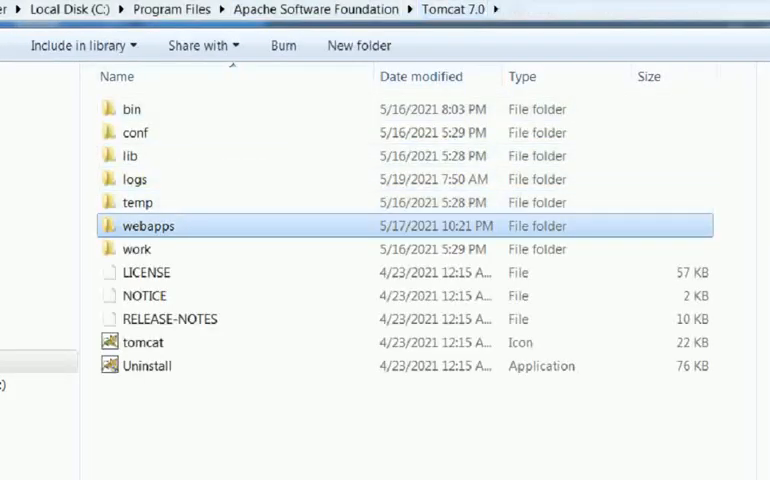
Browse into webapps > examples > servlets and launch in.html in the browser
double_click(148, 224)
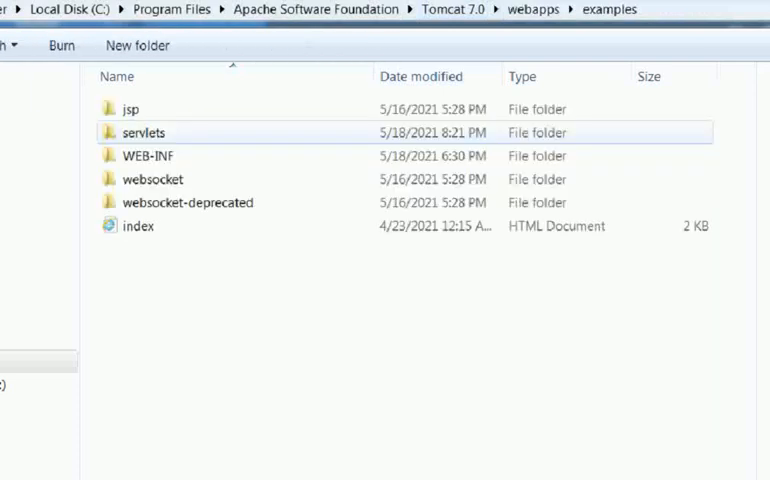
double_click(144, 132)
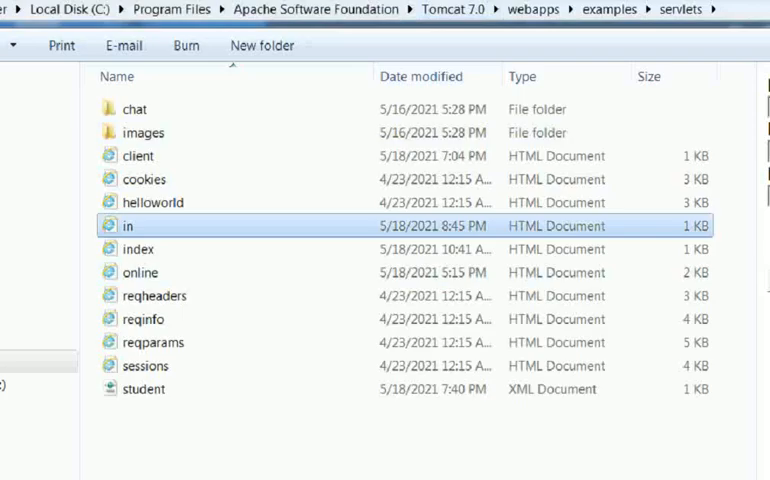
double_click(128, 224)
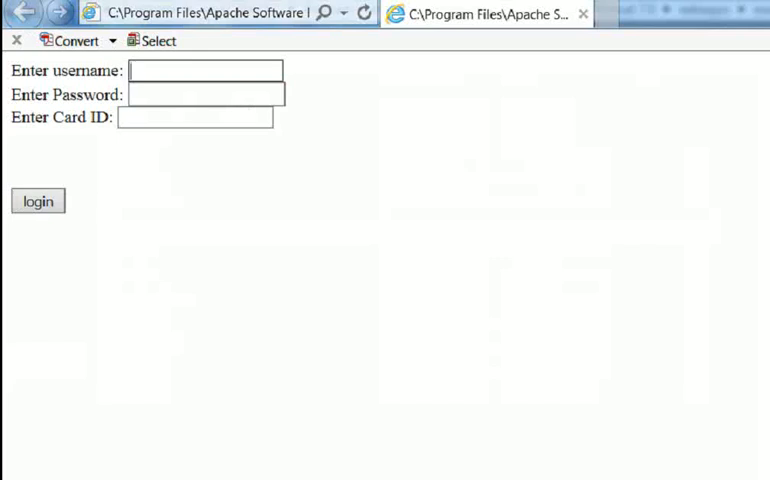
Submit the login form as user1 with card ID 111 to reach the Login Success page
text(user1)
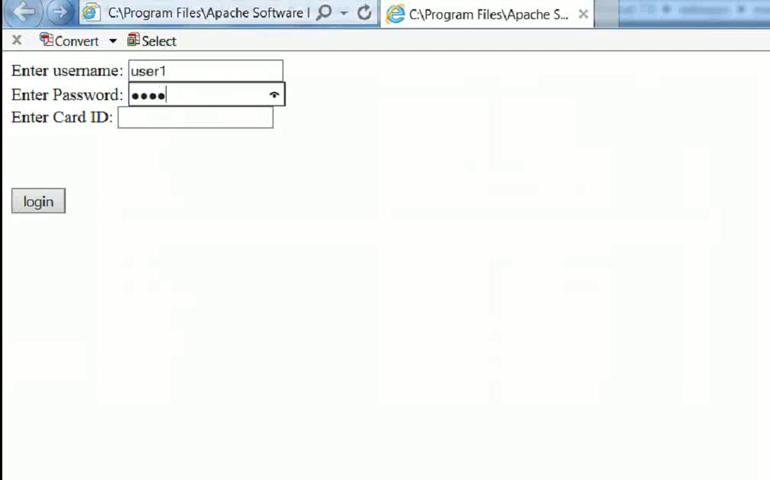
text(11)
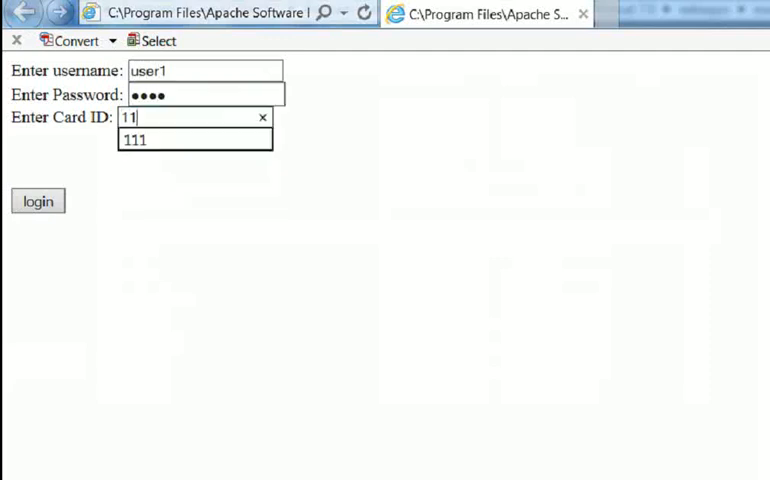
click(136, 140)
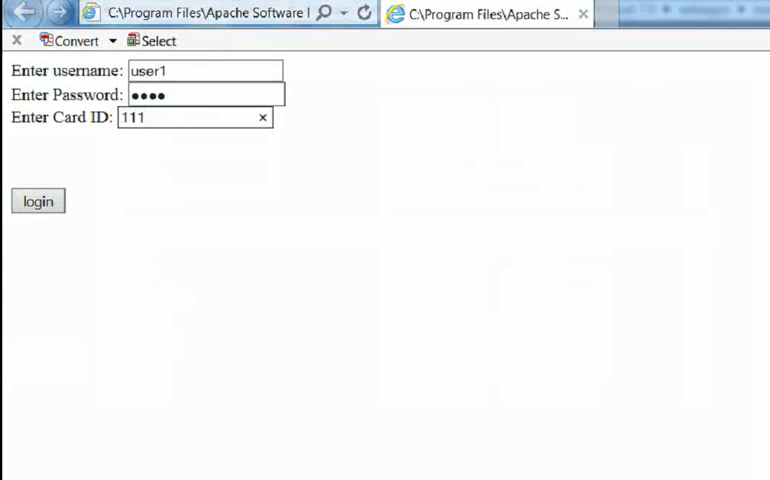
click(38, 200)
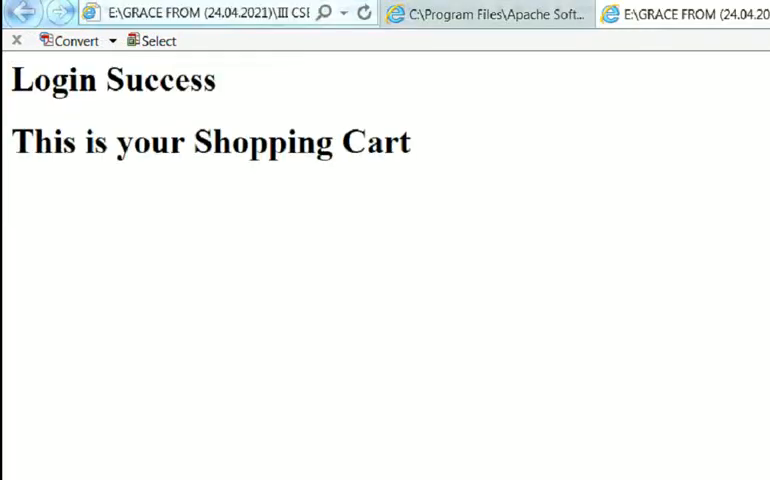